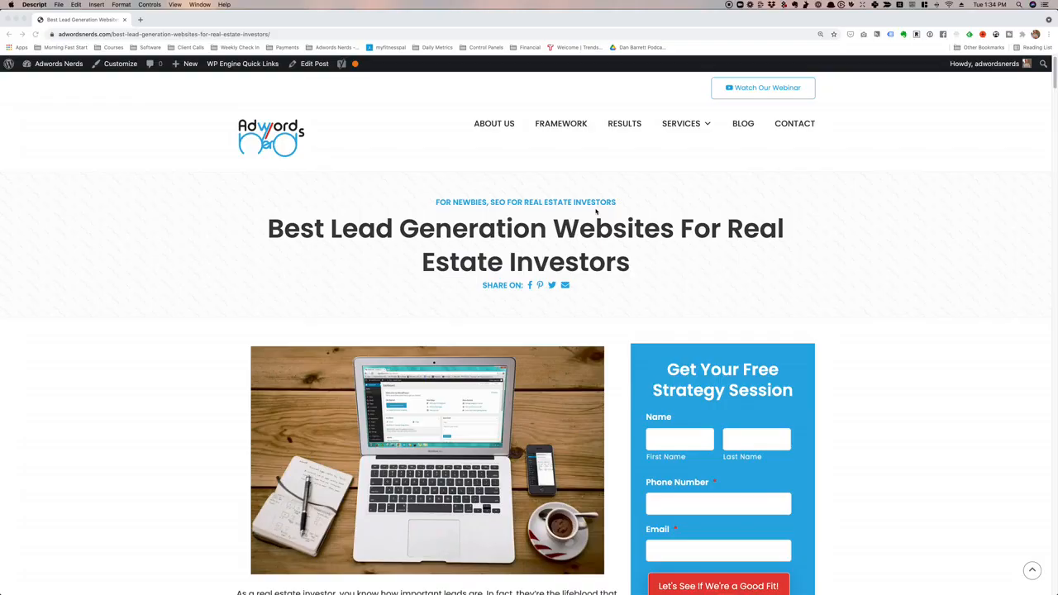
- Scroll the AdWords Nerds lead generation article down to its REI Blackbook review
scroll("down", 3)
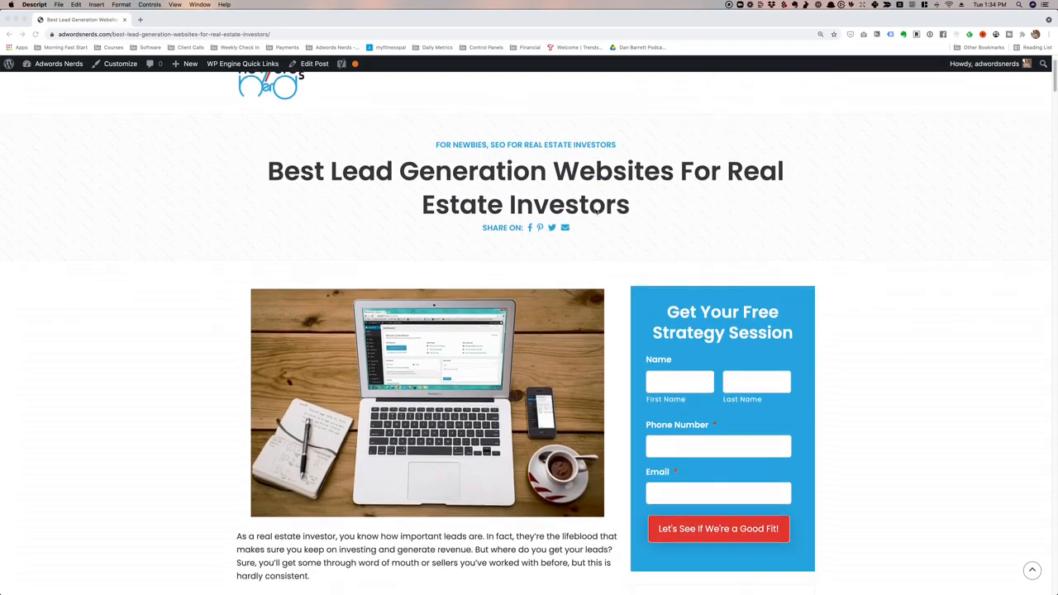
scroll("down", 3)
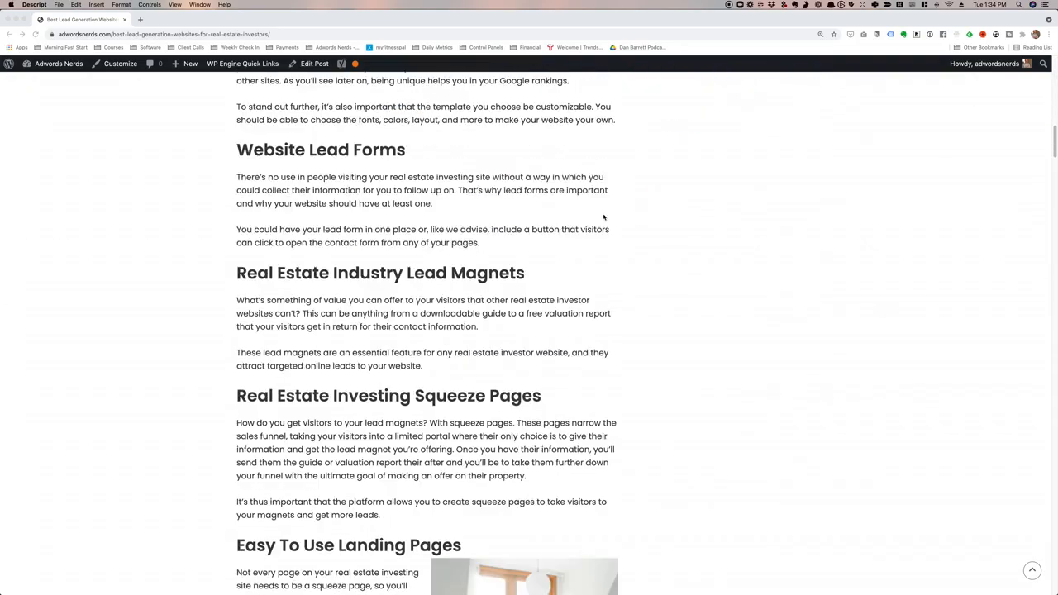
scroll("down", 3)
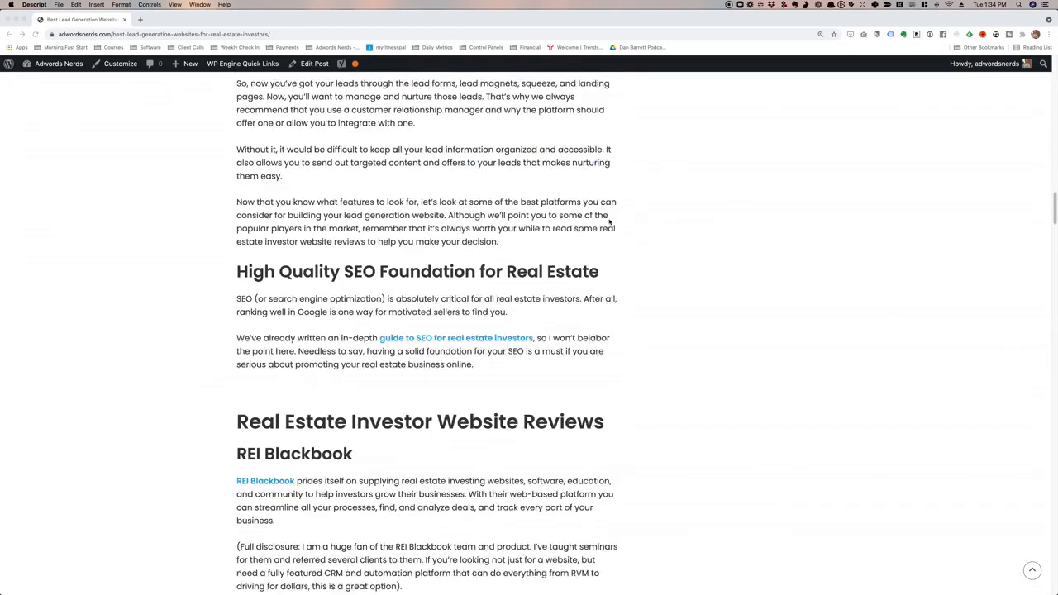
scroll("down", 3)
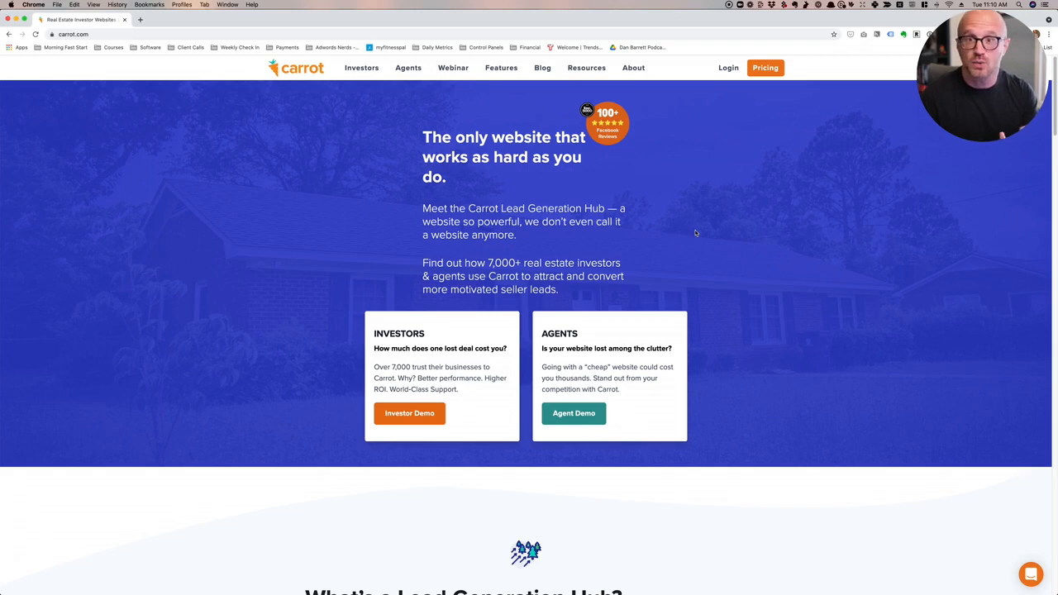
- Open Carrot's Features page describing the Lead Generation Hub
left_click(501, 67)
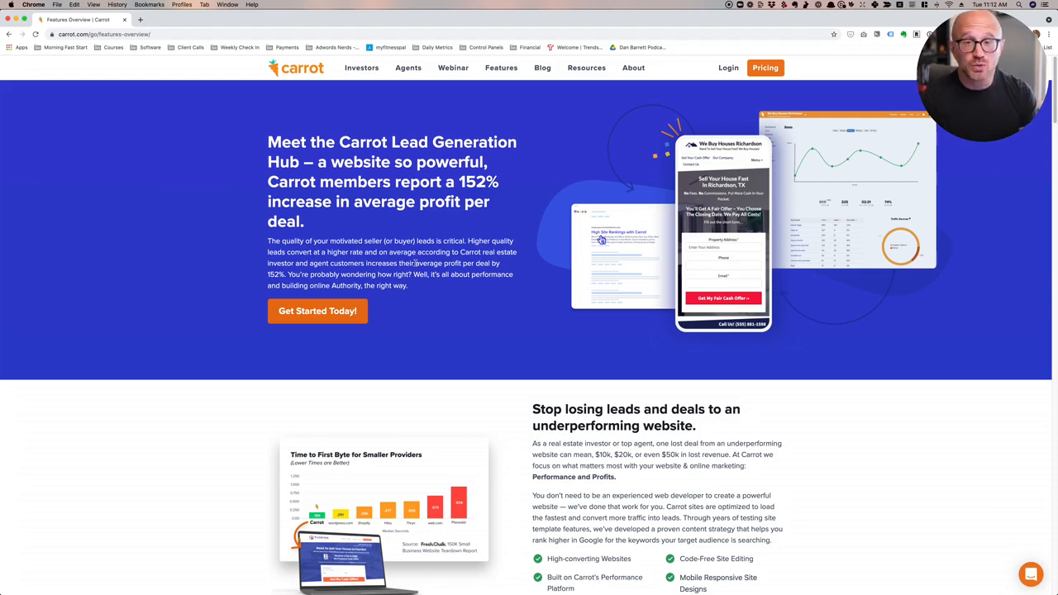
- Go to the REI BlackBook homepage
left_click(765, 68)
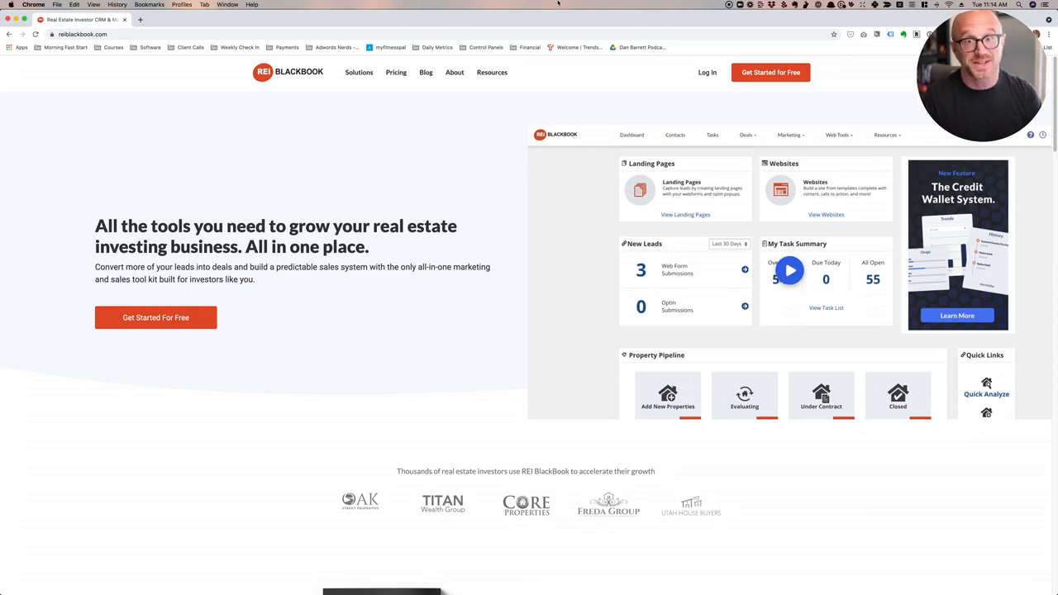
- Scroll to REI BlackBook's tools section and view the Phone System description
scroll("down", 3)
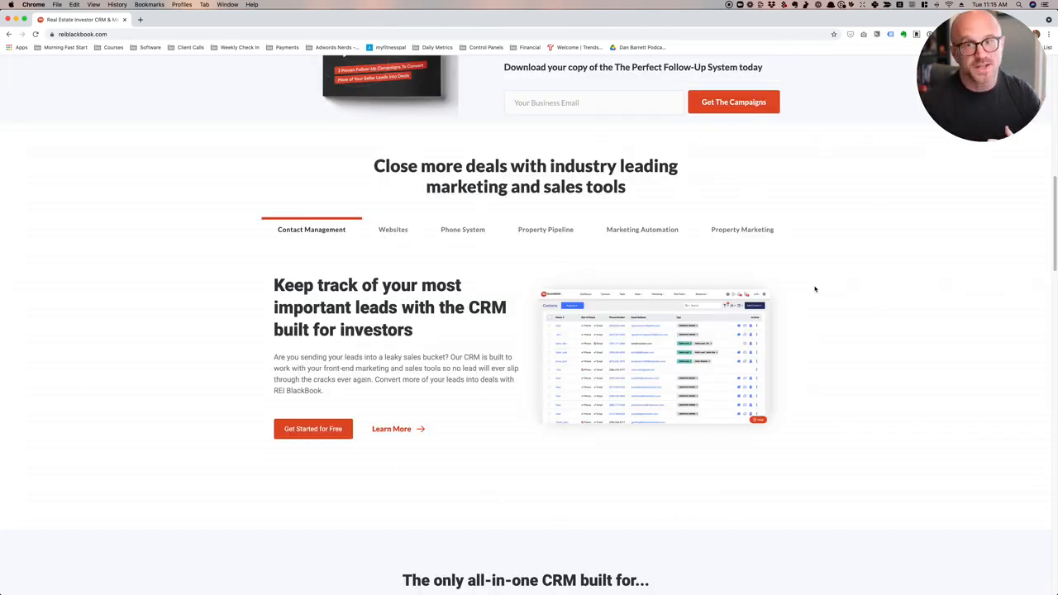
left_click(462, 229)
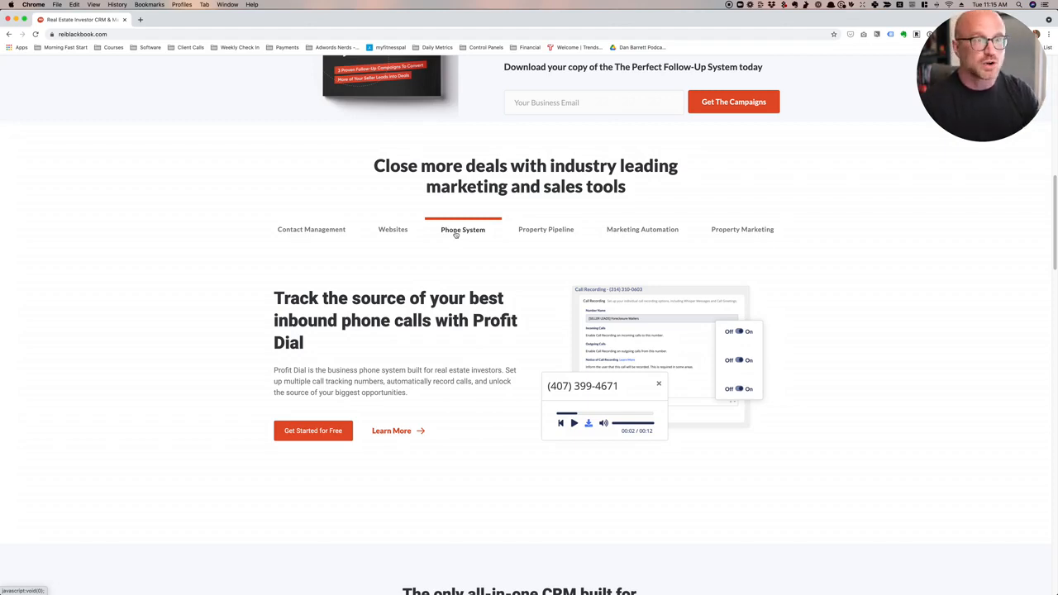
left_click(641, 229)
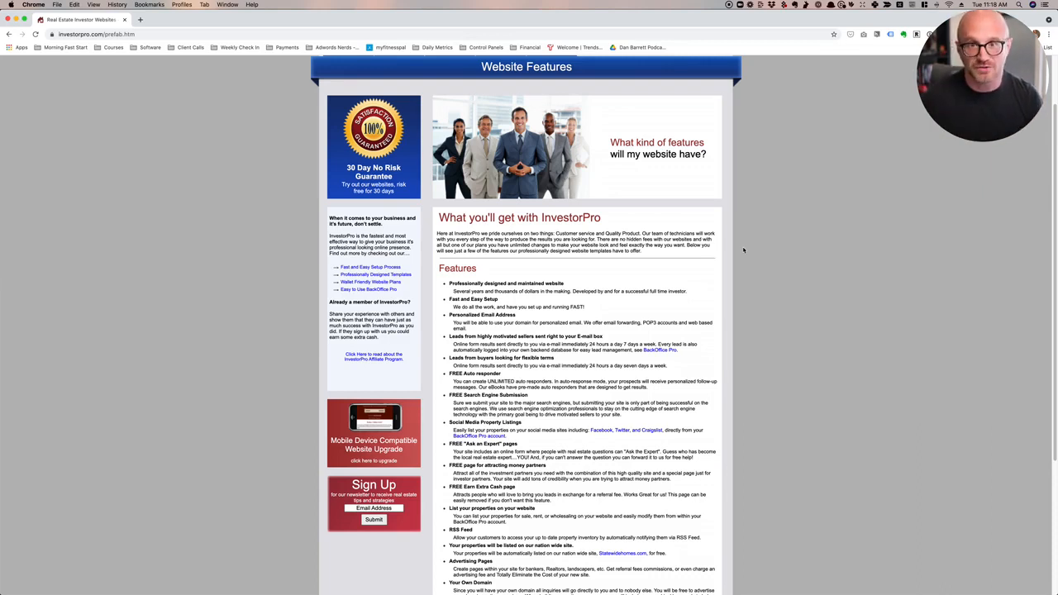
- Scroll through InvestorPro's Website Features list, including lead delivery and auto responders
scroll("down", 3)
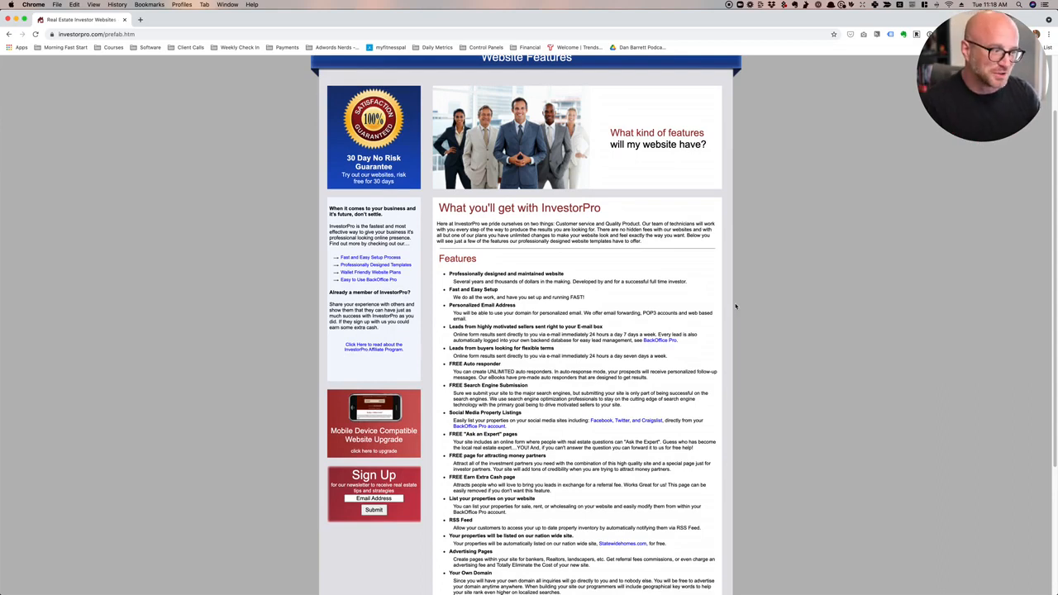
mouse_move(469, 520)
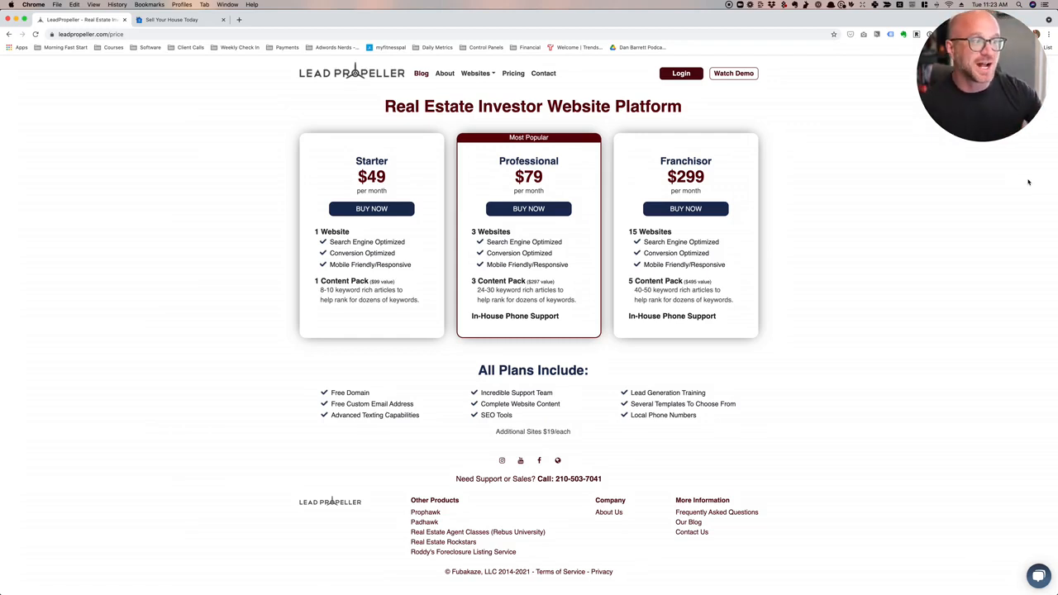
- Open a LeadPropeller demo site for selling a house fast for cash
double_click(526, 300)
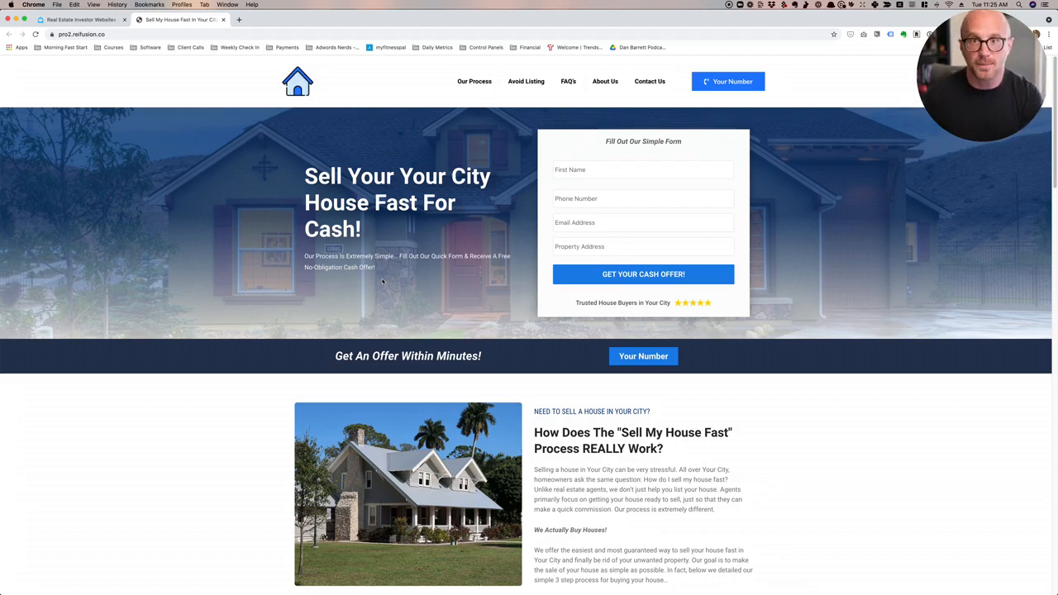
- Scroll through REI/kit's house flipping and wholesaling software homepage
scroll("down", 3)
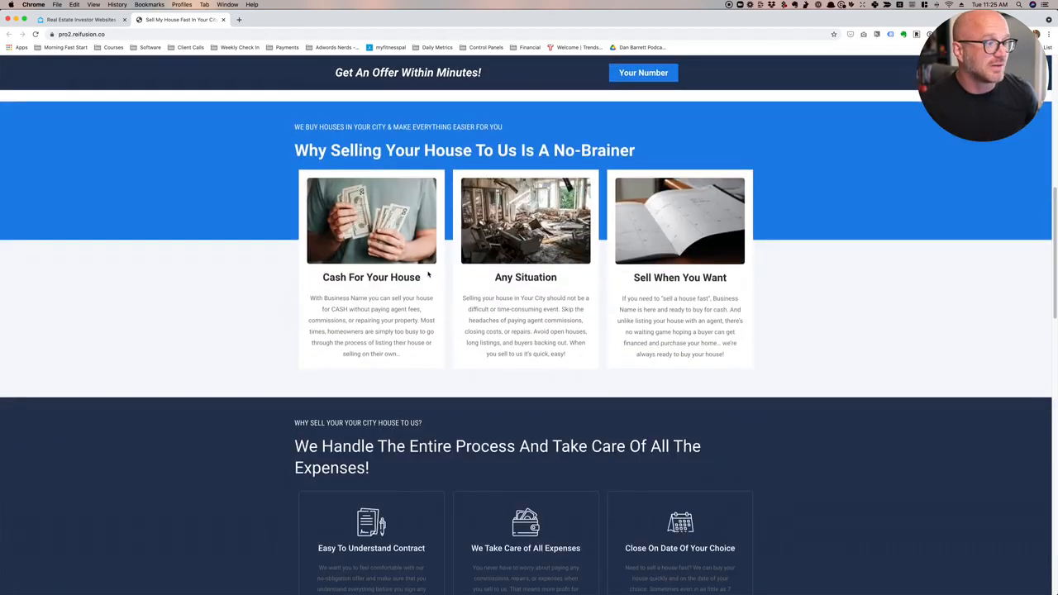
scroll("down", 3)
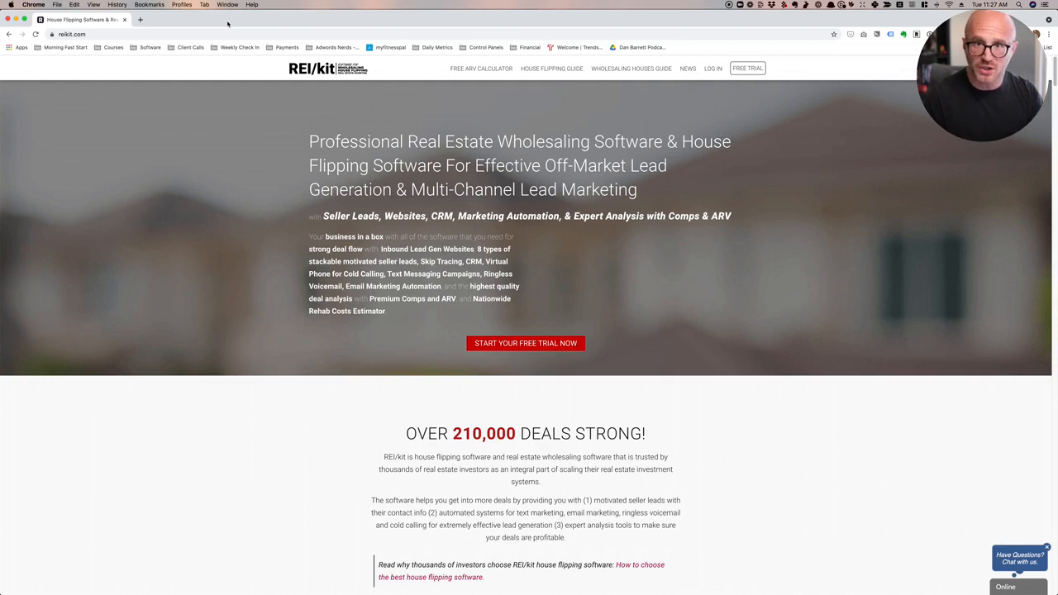
scroll("down", 3)
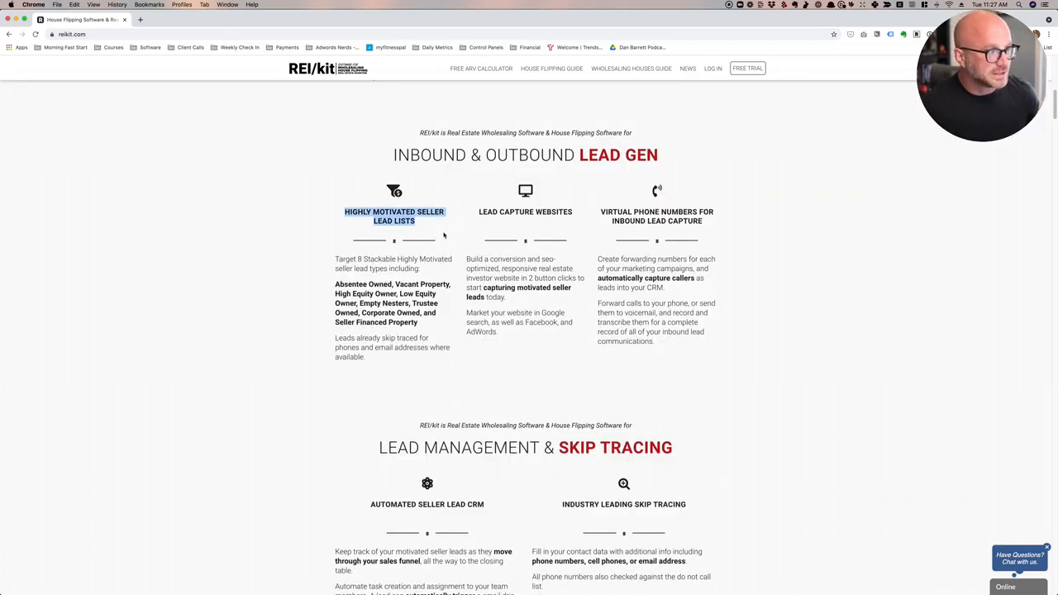
mouse_move(593, 211)
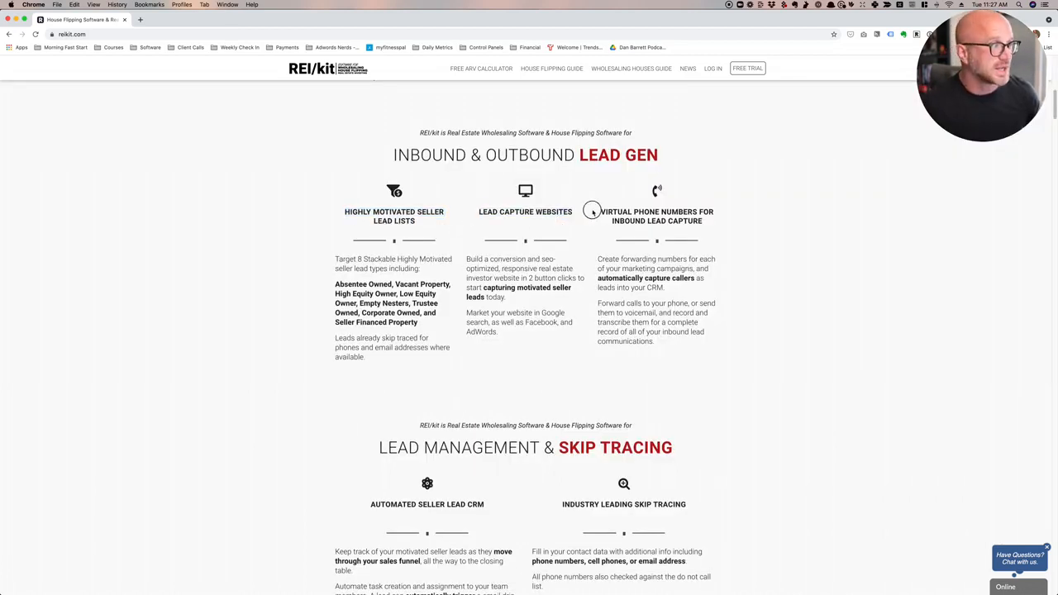
scroll("down", 3)
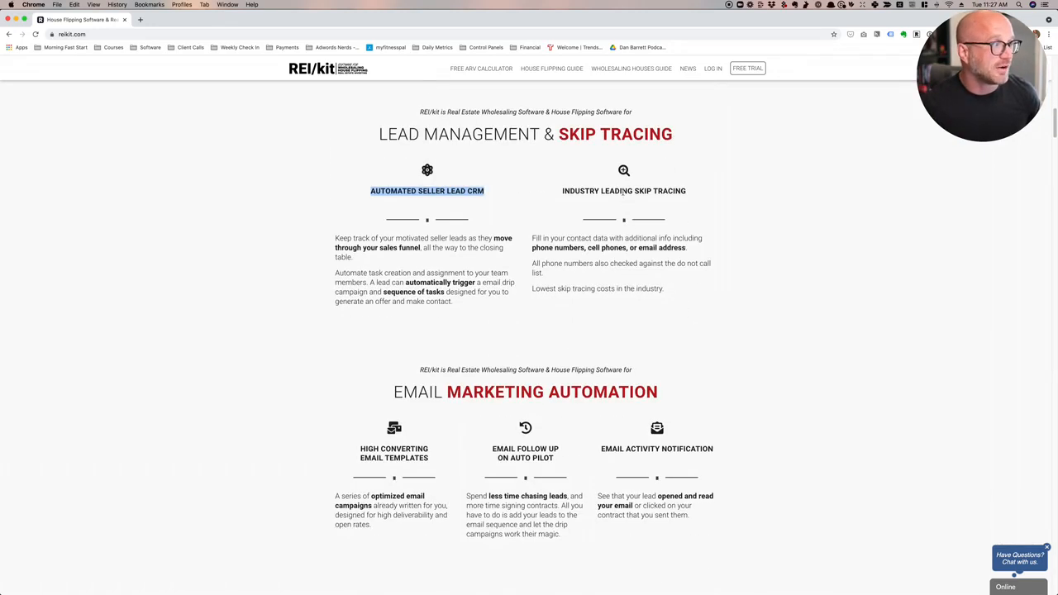
scroll("down", 3)
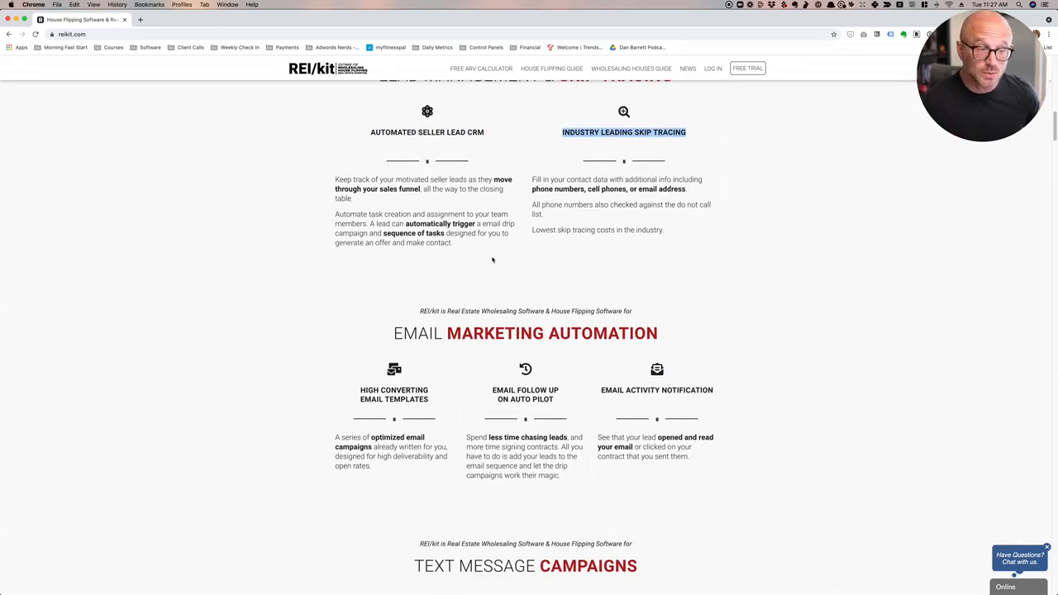
scroll("down", 3)
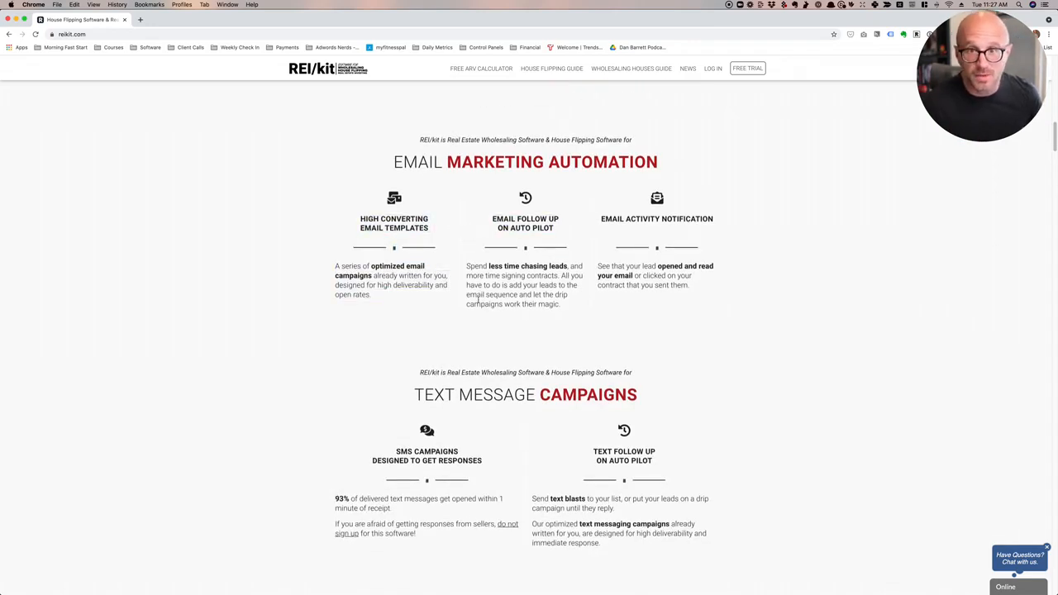
scroll("down", 3)
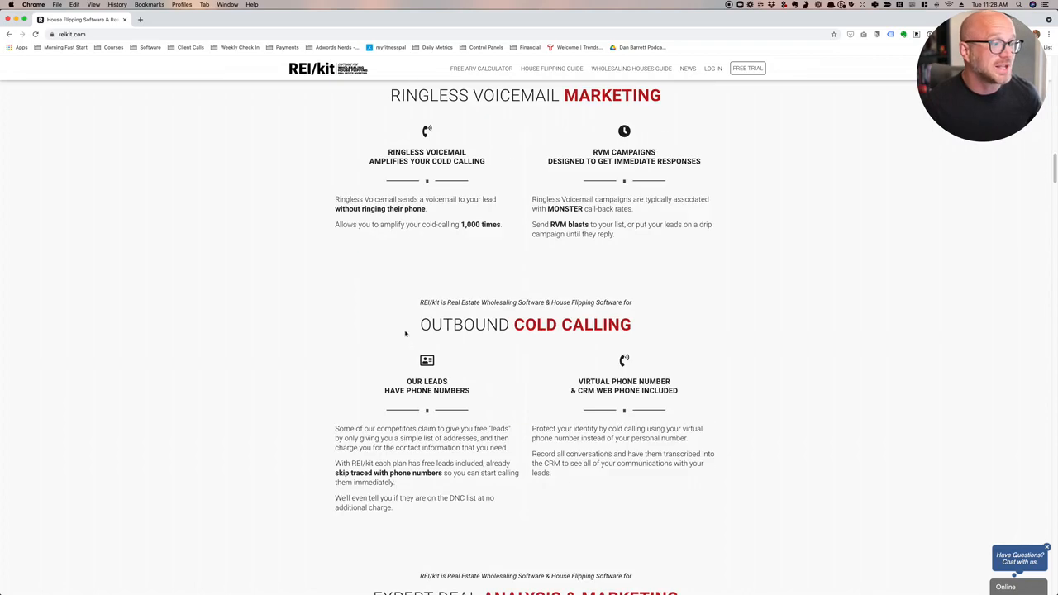
scroll("down", 3)
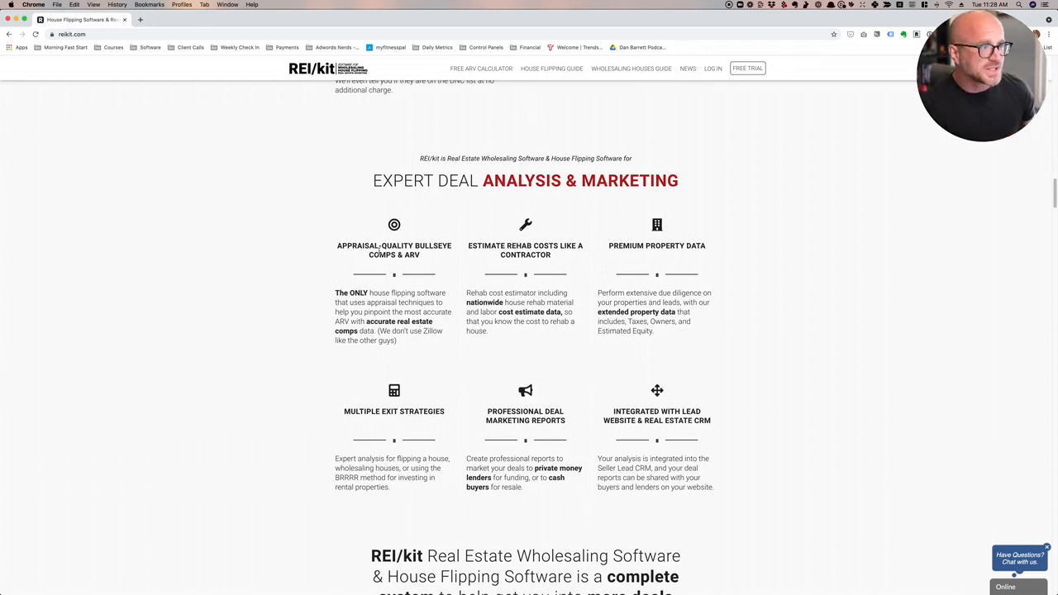
double_click(393, 245)
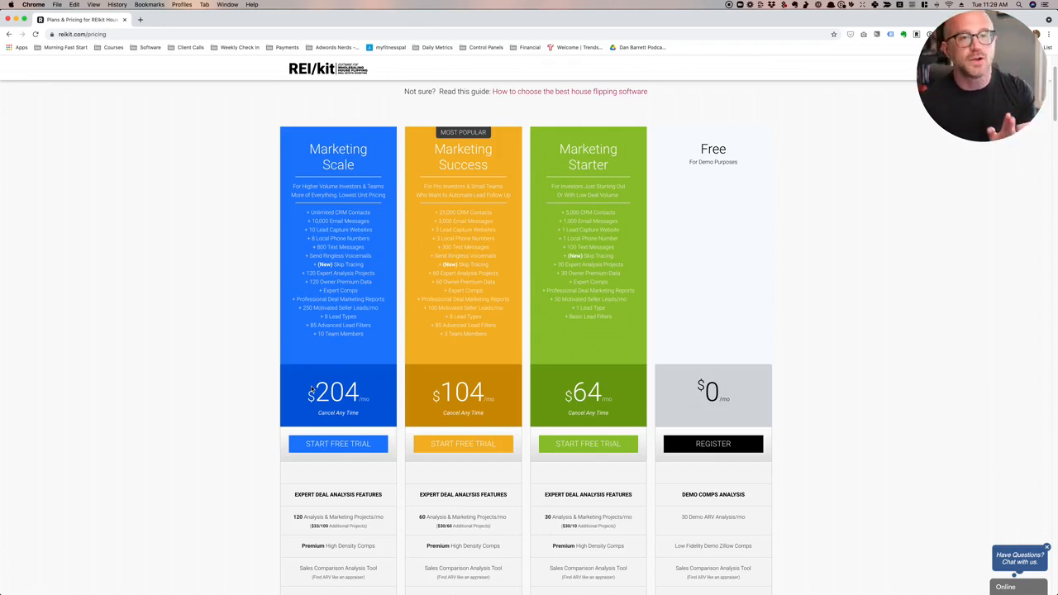
mouse_move(565, 251)
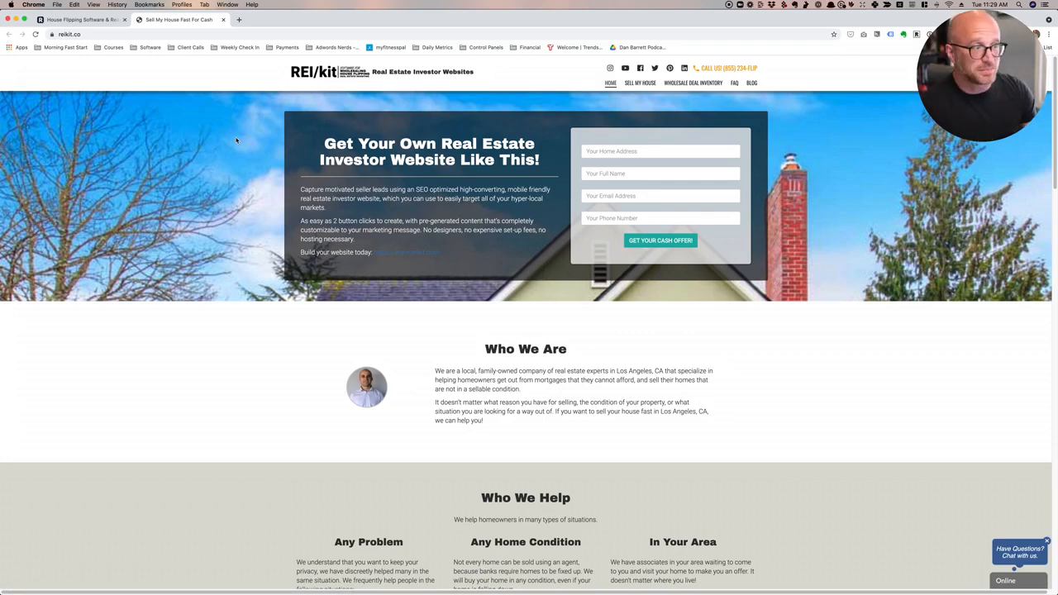
- Scroll the example site to 'Let Us Buy Your House Fast in Los Angeles'
scroll("down", 3)
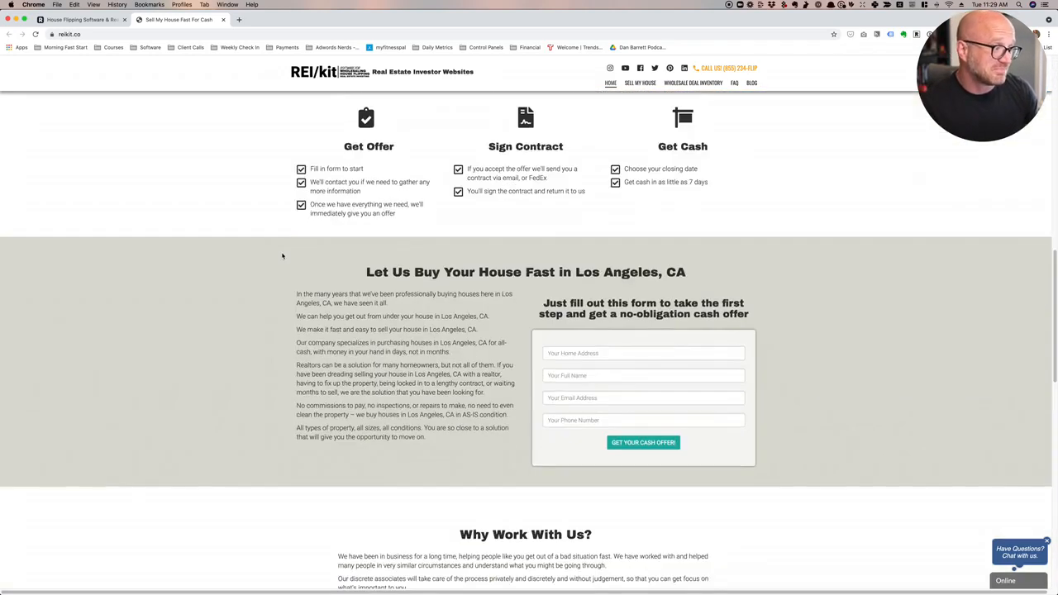